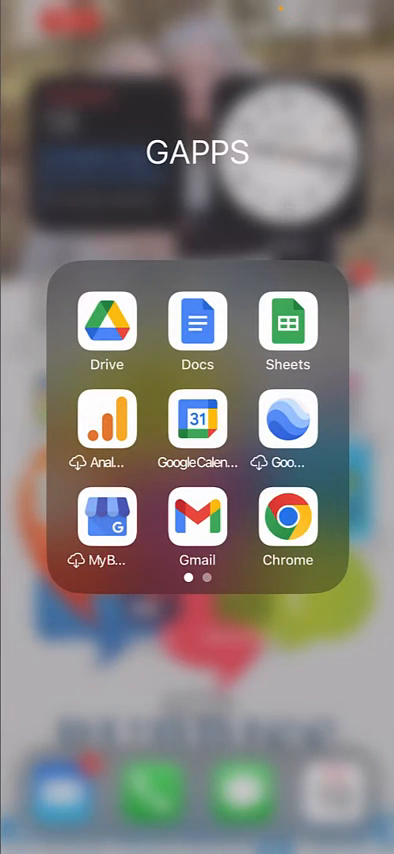
# In Google Drive, review the list of Google accounts on this device.
pyautogui.click(105, 318)
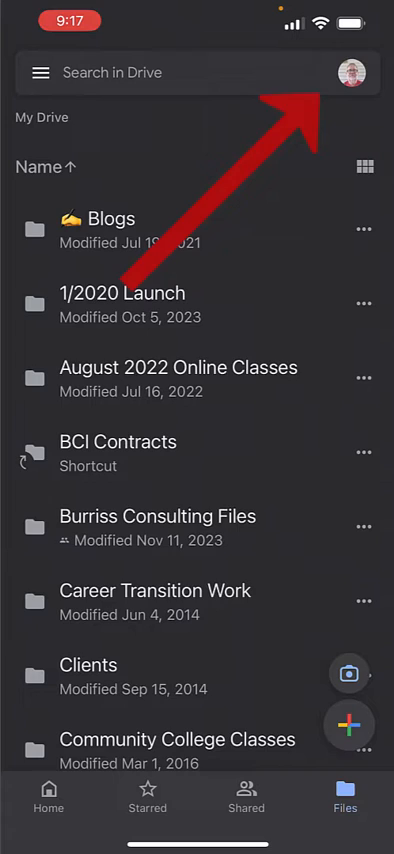
pyautogui.click(350, 72)
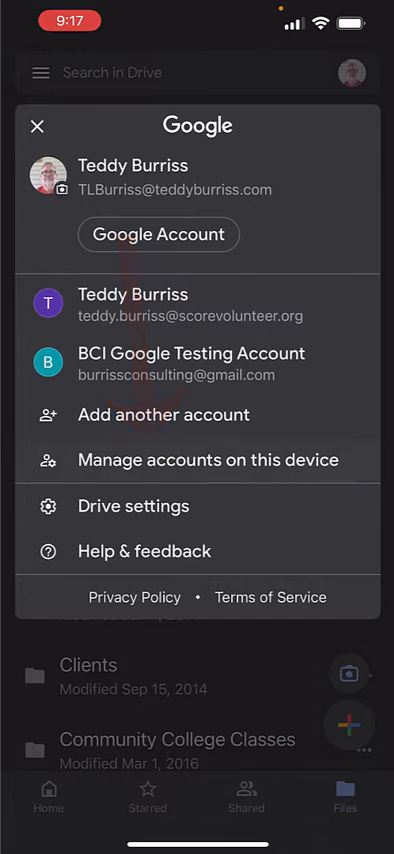
pyautogui.click(197, 460)
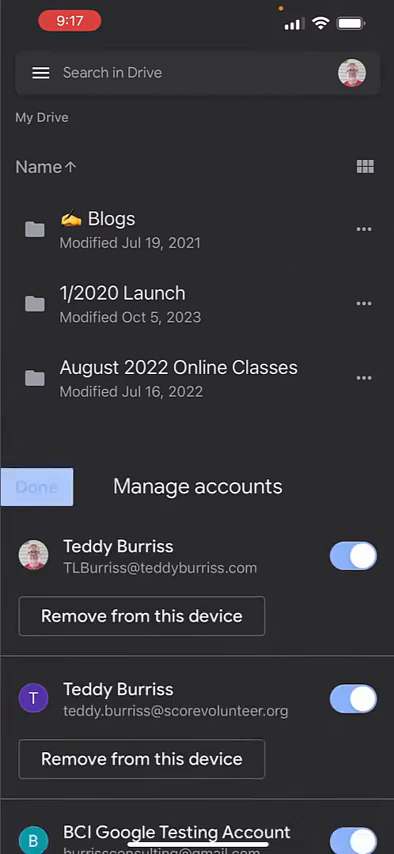
pyautogui.click(38, 487)
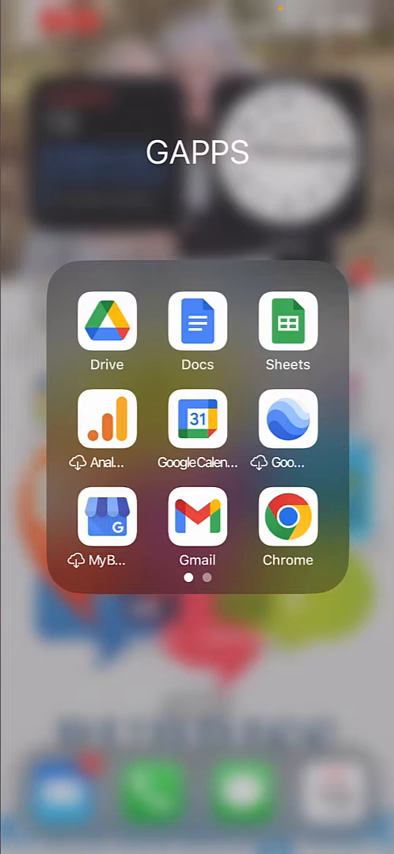
# In Gmail, review the Google accounts on this device.
pyautogui.click(198, 525)
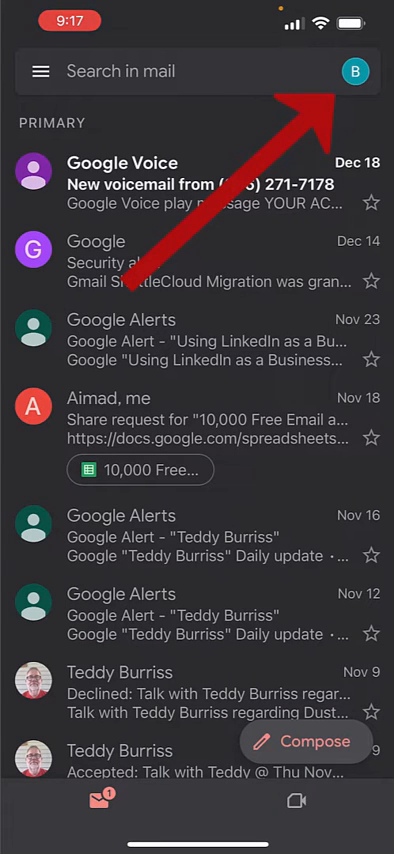
pyautogui.click(355, 71)
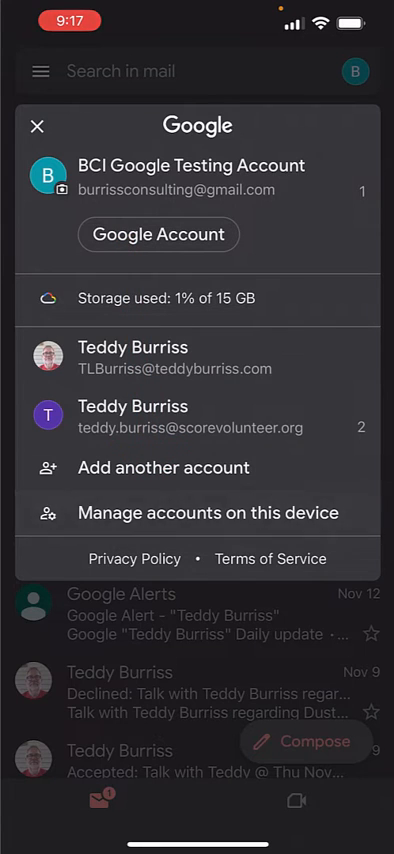
pyautogui.click(208, 512)
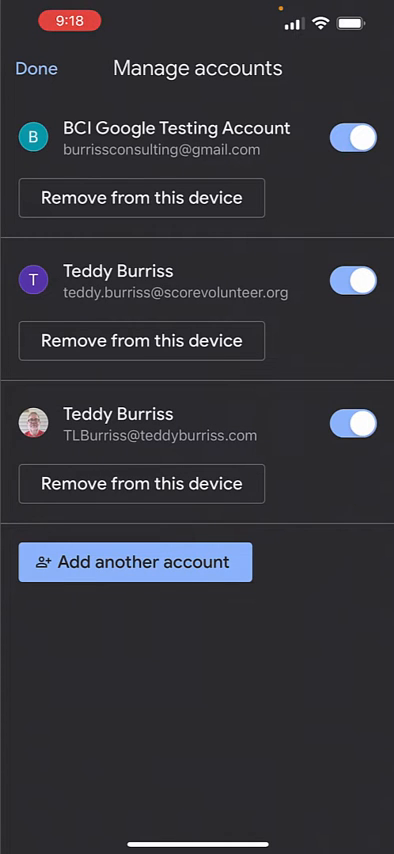
pyautogui.click(36, 68)
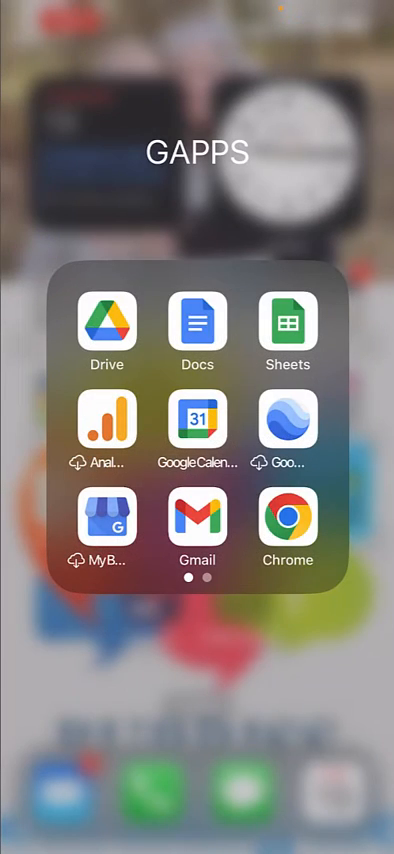
# In Google Calendar, review the device's four accounts, only one turned on, and close.
pyautogui.click(197, 417)
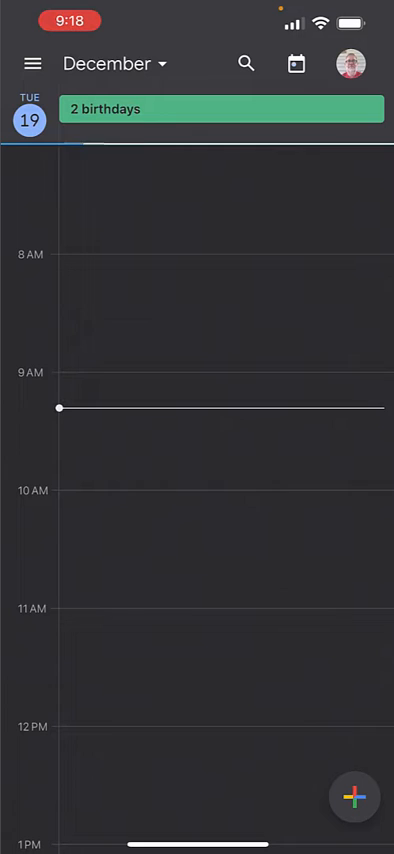
pyautogui.click(348, 63)
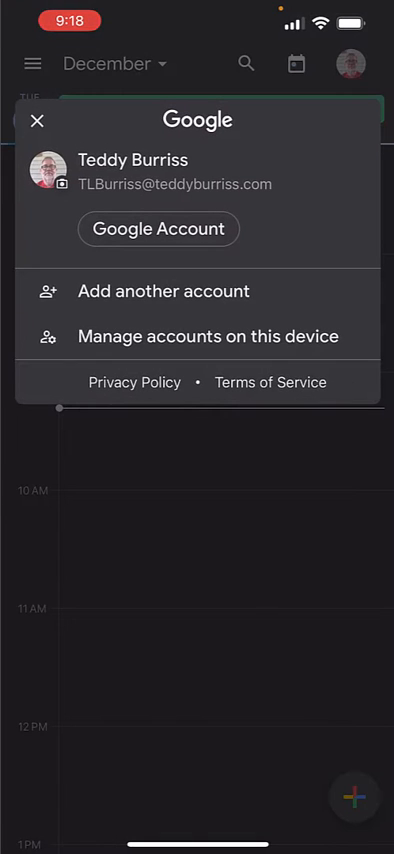
pyautogui.click(208, 336)
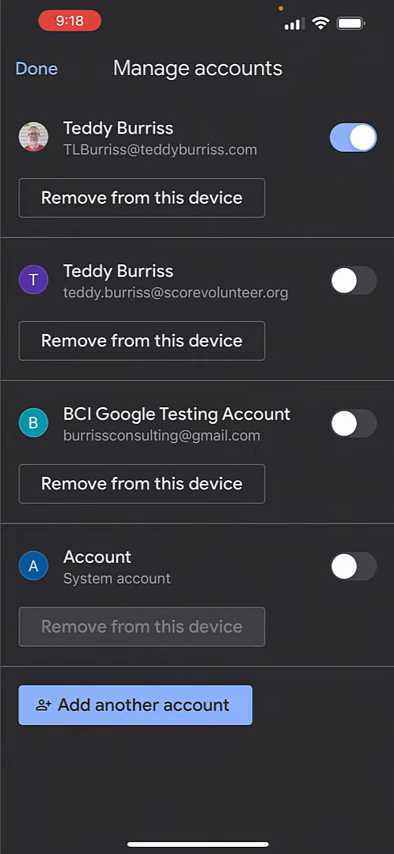
pyautogui.click(36, 68)
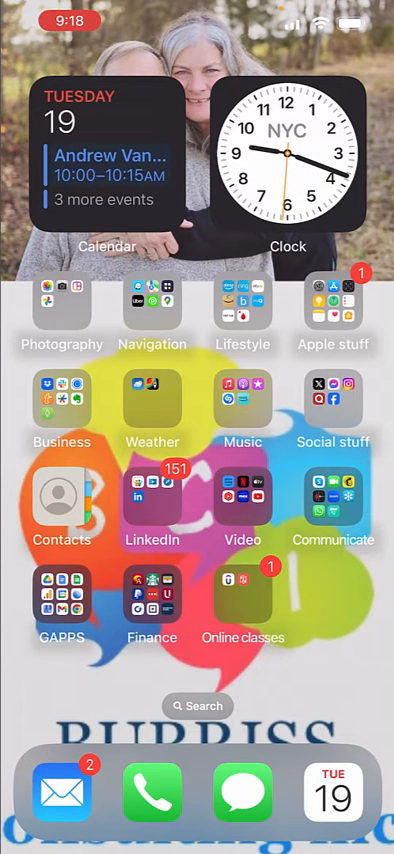
# Launch Settings from the Apple stuff folder and scroll down to Mail.
pyautogui.click(334, 305)
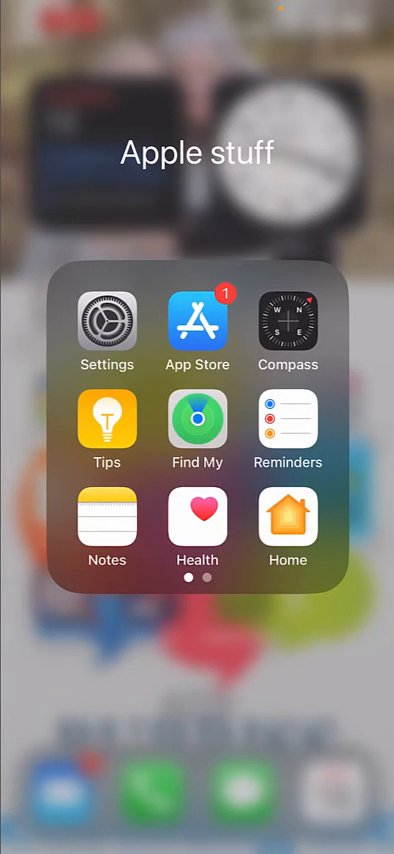
pyautogui.click(106, 319)
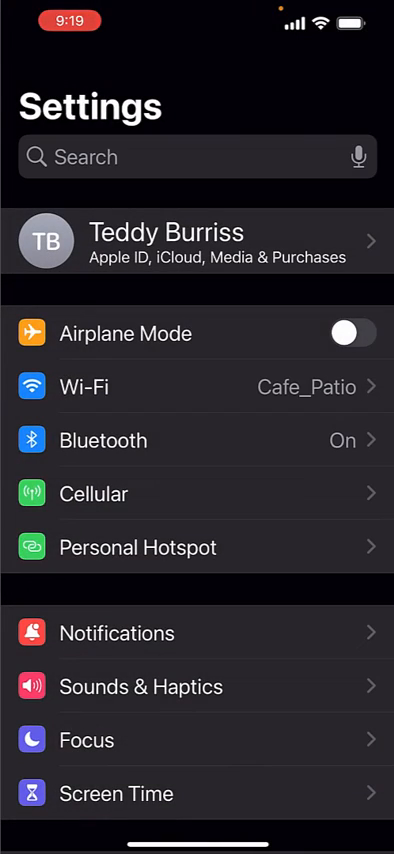
pyautogui.scroll(-3)
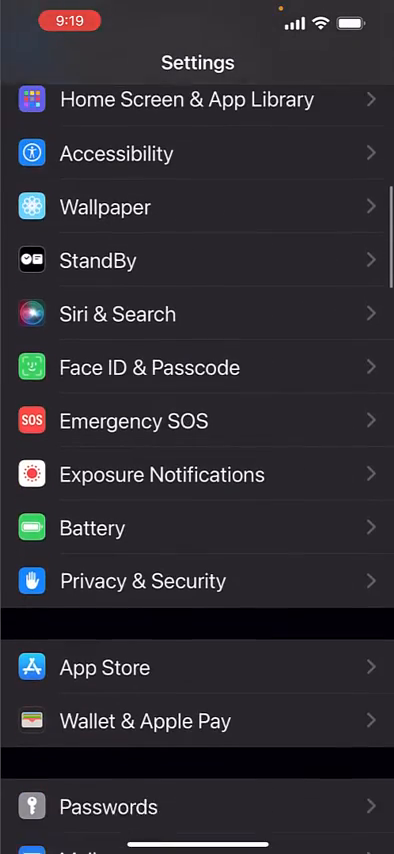
pyautogui.scroll(-3)
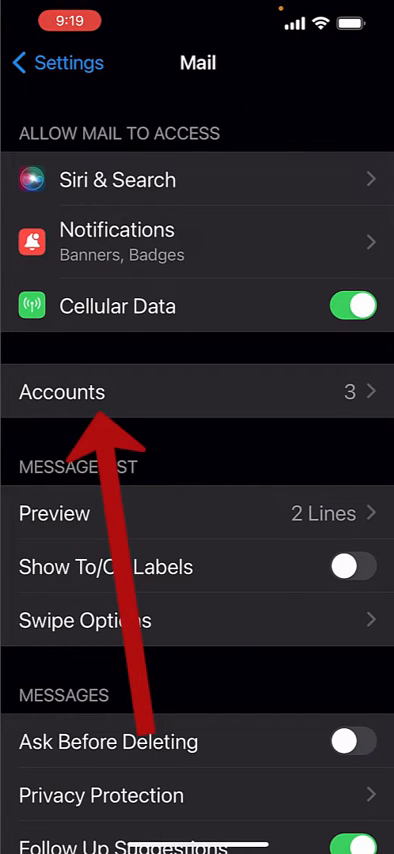
# Go to Mail's Accounts list and view the Score Gmail account's syncing options.
pyautogui.click(197, 391)
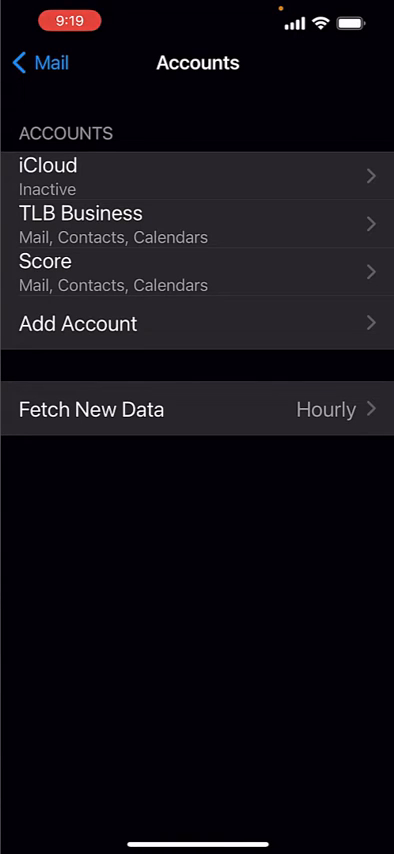
pyautogui.click(197, 272)
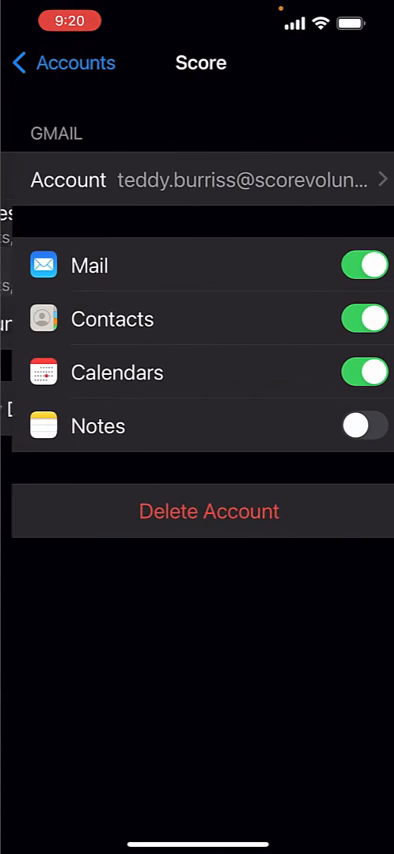